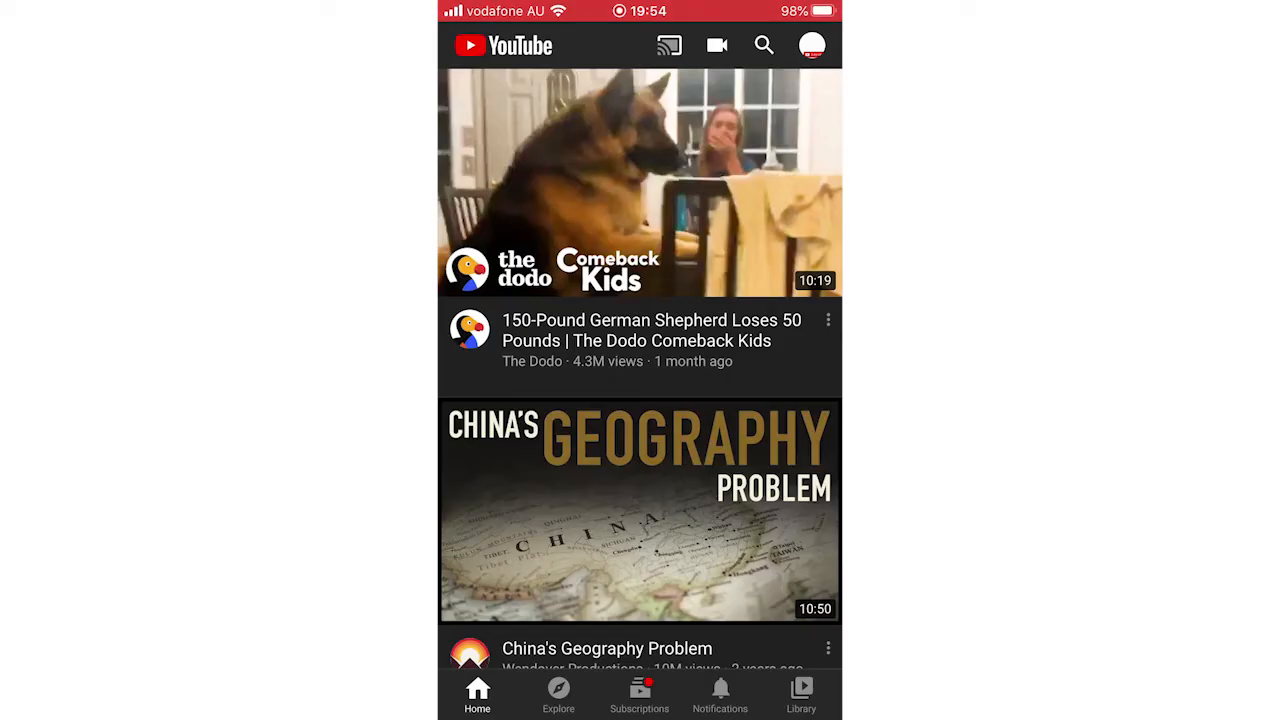
Reach your own 'Subscribe Pleaser' channel page from the account avatar.
{"action": "left_click", "coordinate": [812, 44]}
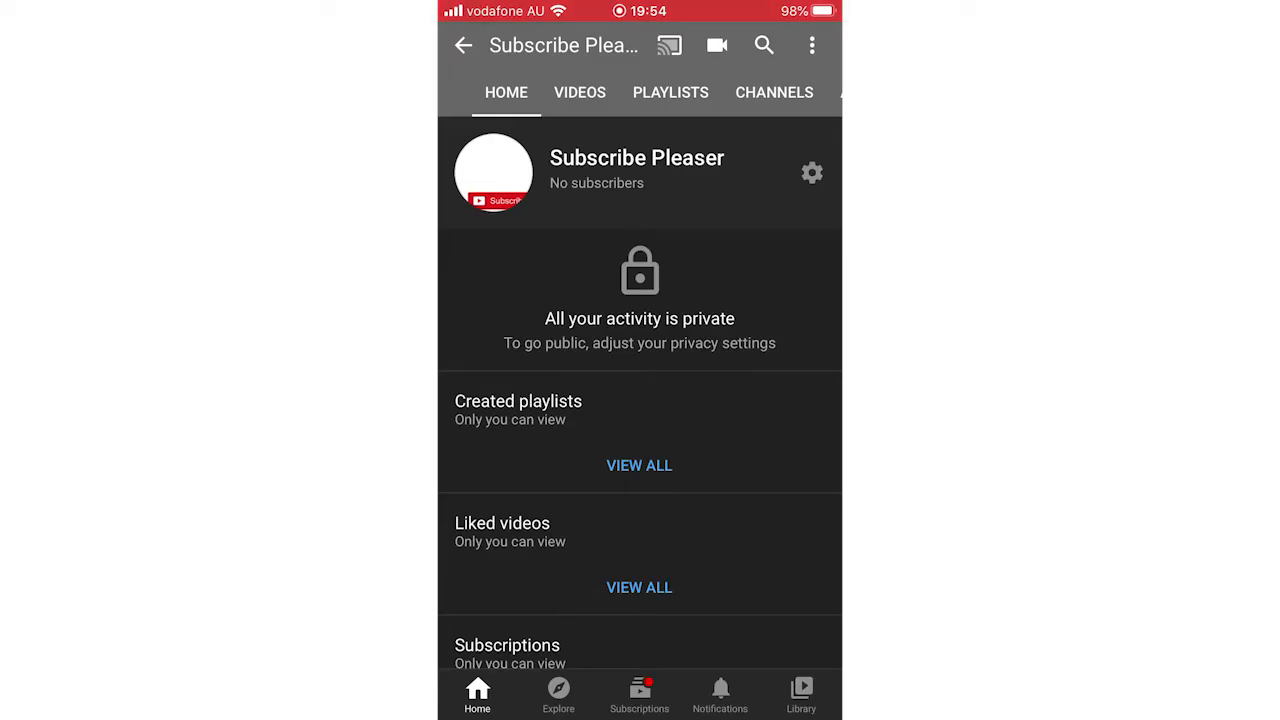
Copy the 'Subscribe Pleaser' channel link via Share > Copy link and paste it into Notes.
{"action": "left_click", "coordinate": [812, 44]}
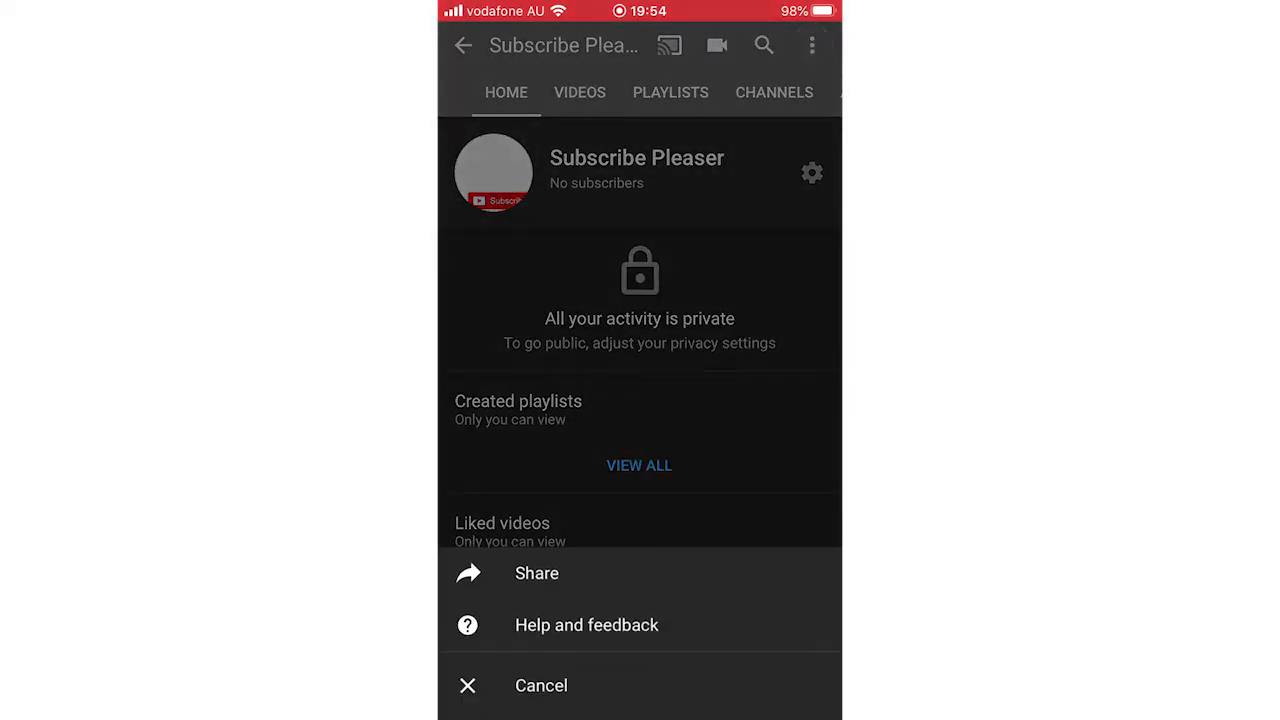
{"action": "left_click", "coordinate": [540, 684]}
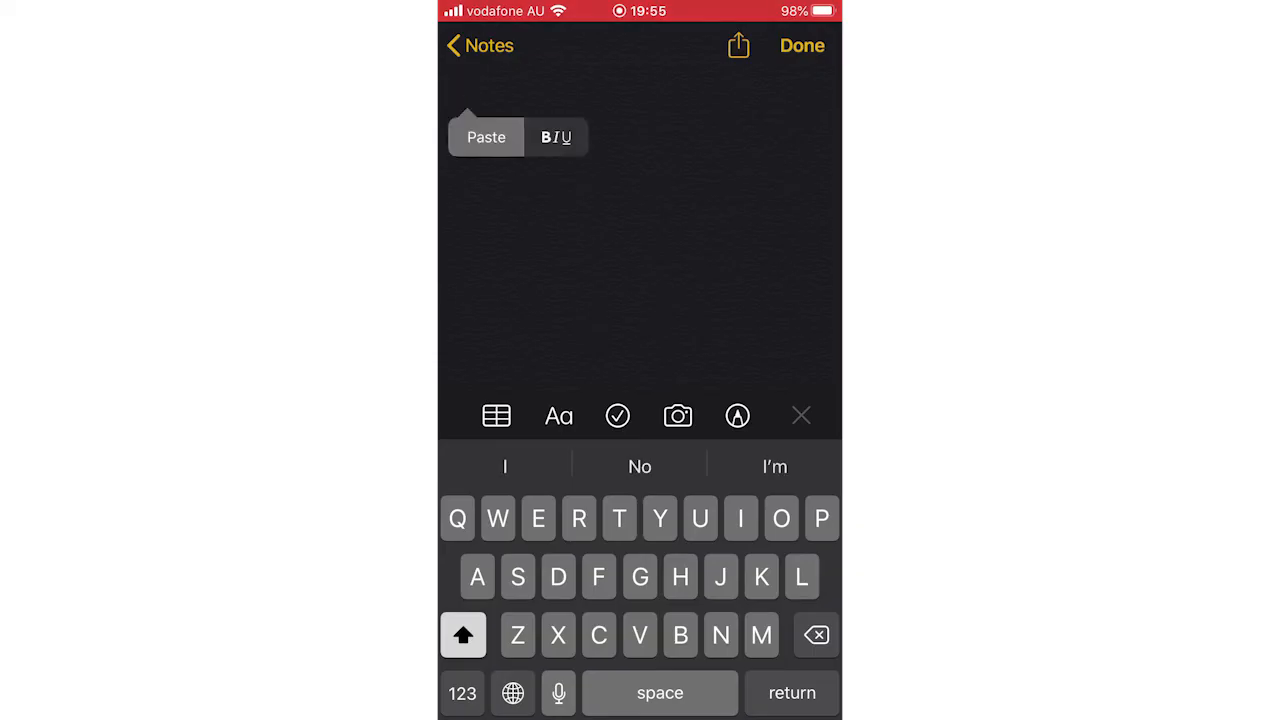
{"action": "left_click", "coordinate": [486, 136]}
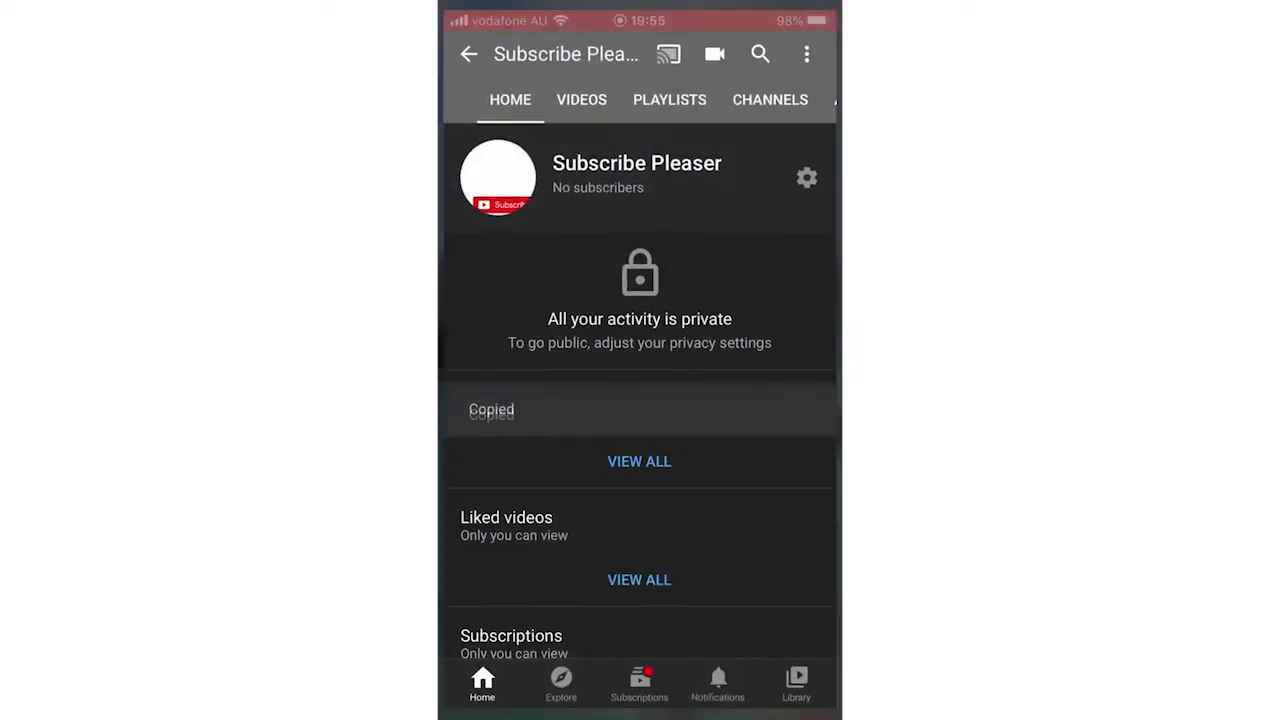
Search 'The how', land on The How To Cow channel and bring up its Share options.
{"action": "left_click", "coordinate": [760, 54]}
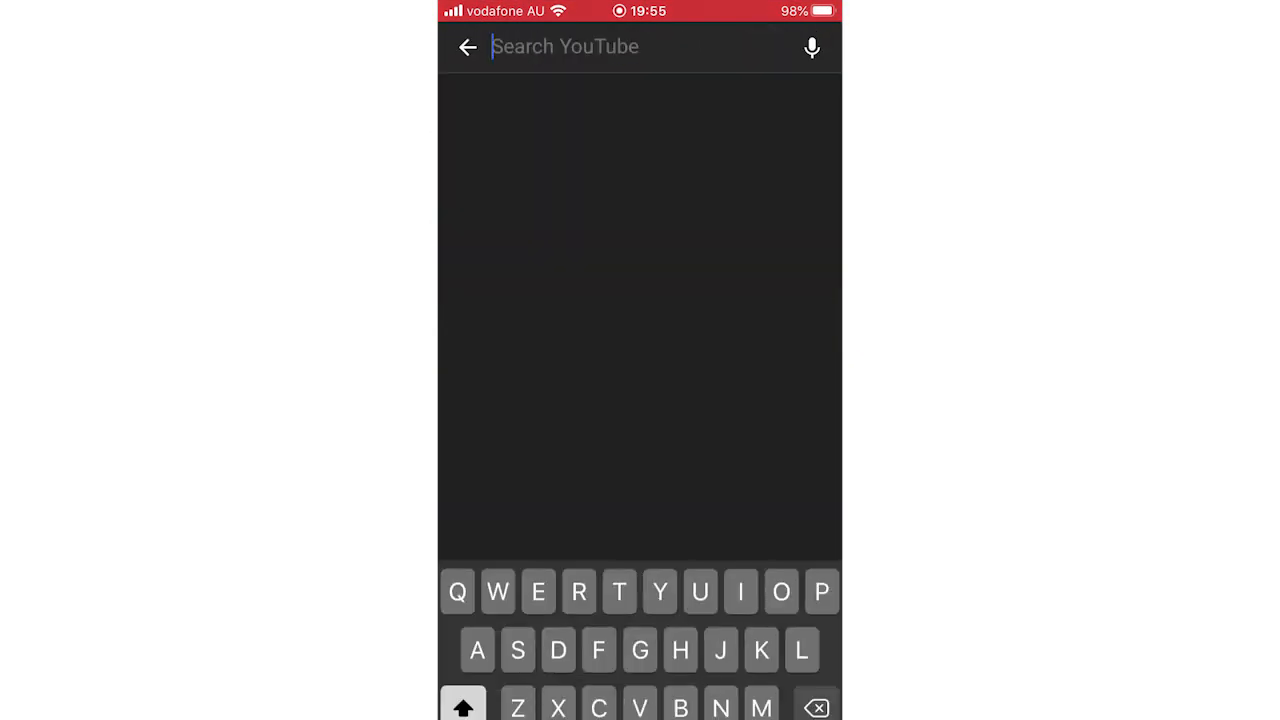
{"action": "type", "text": "The how"}
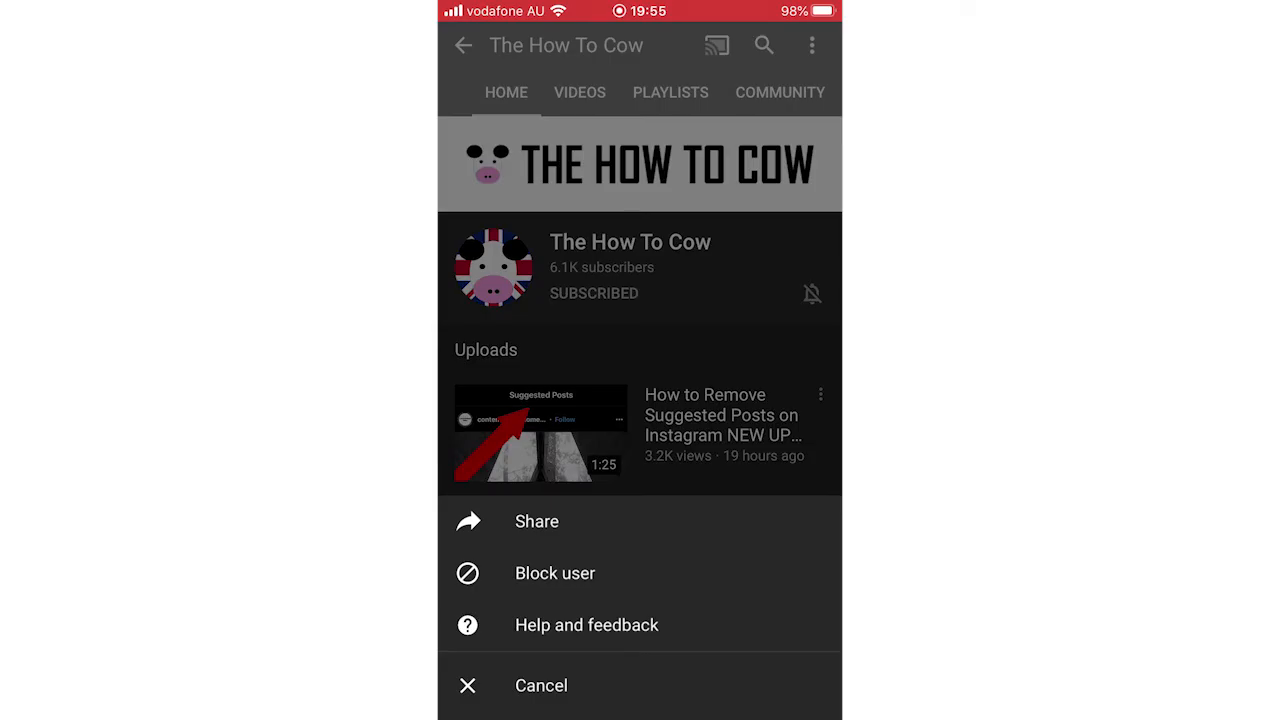
{"action": "left_click", "coordinate": [540, 684]}
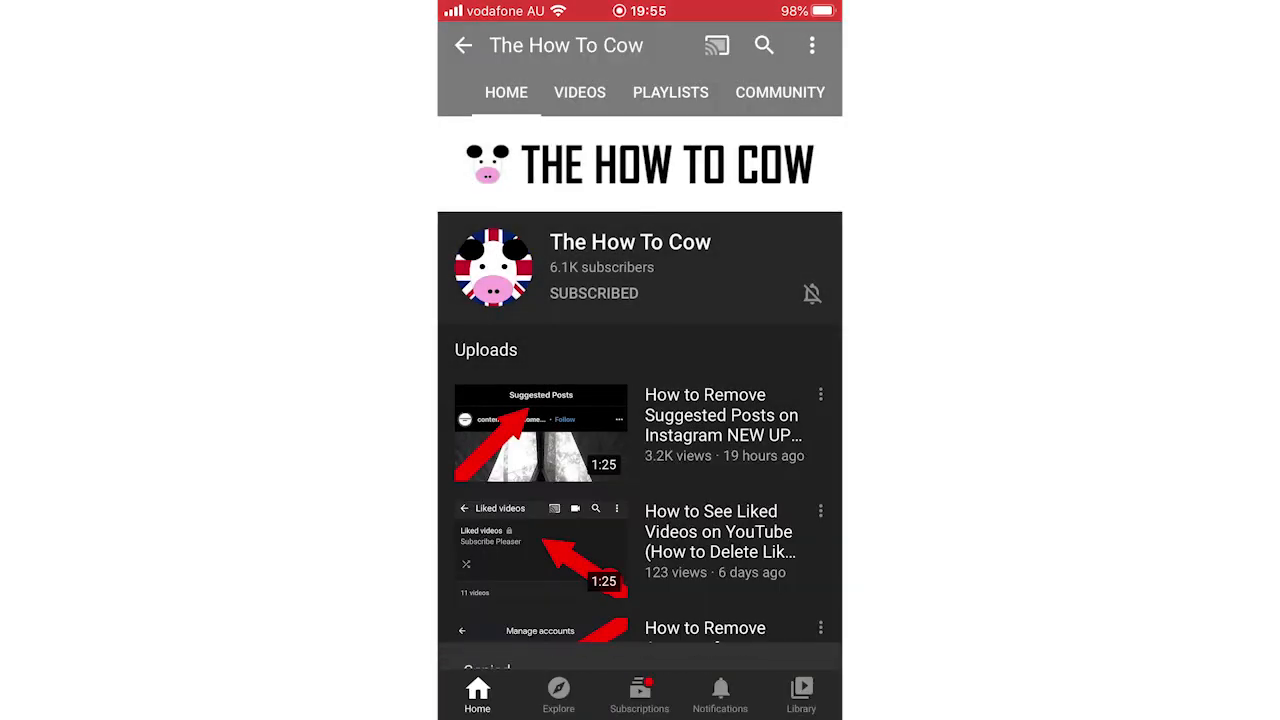